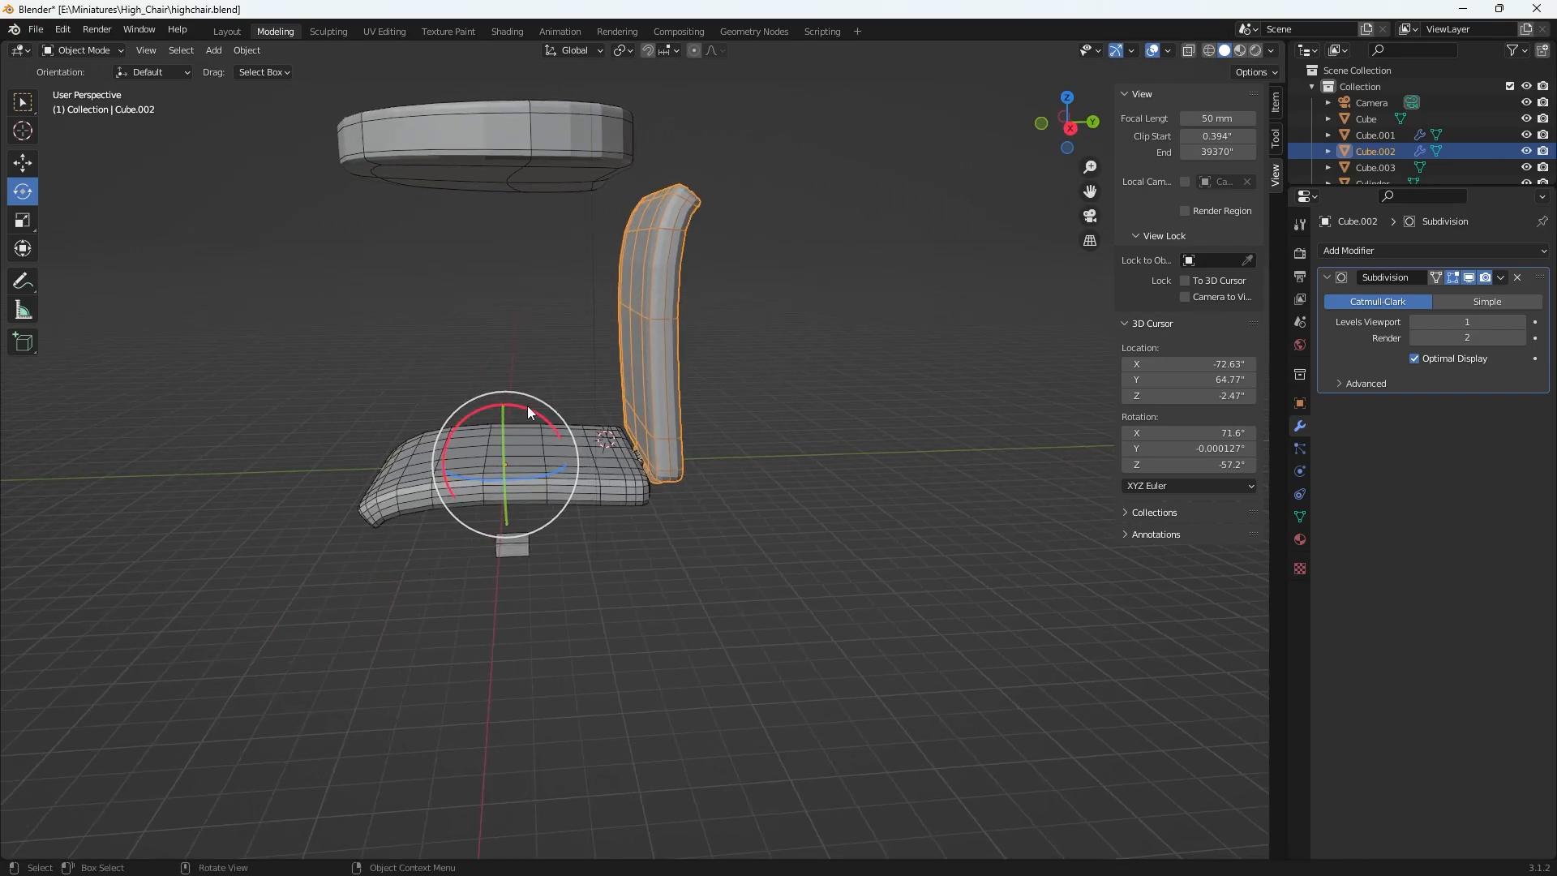
Enable Affect Only Origins so transforms move just the backrest's pivot point.
key("r")
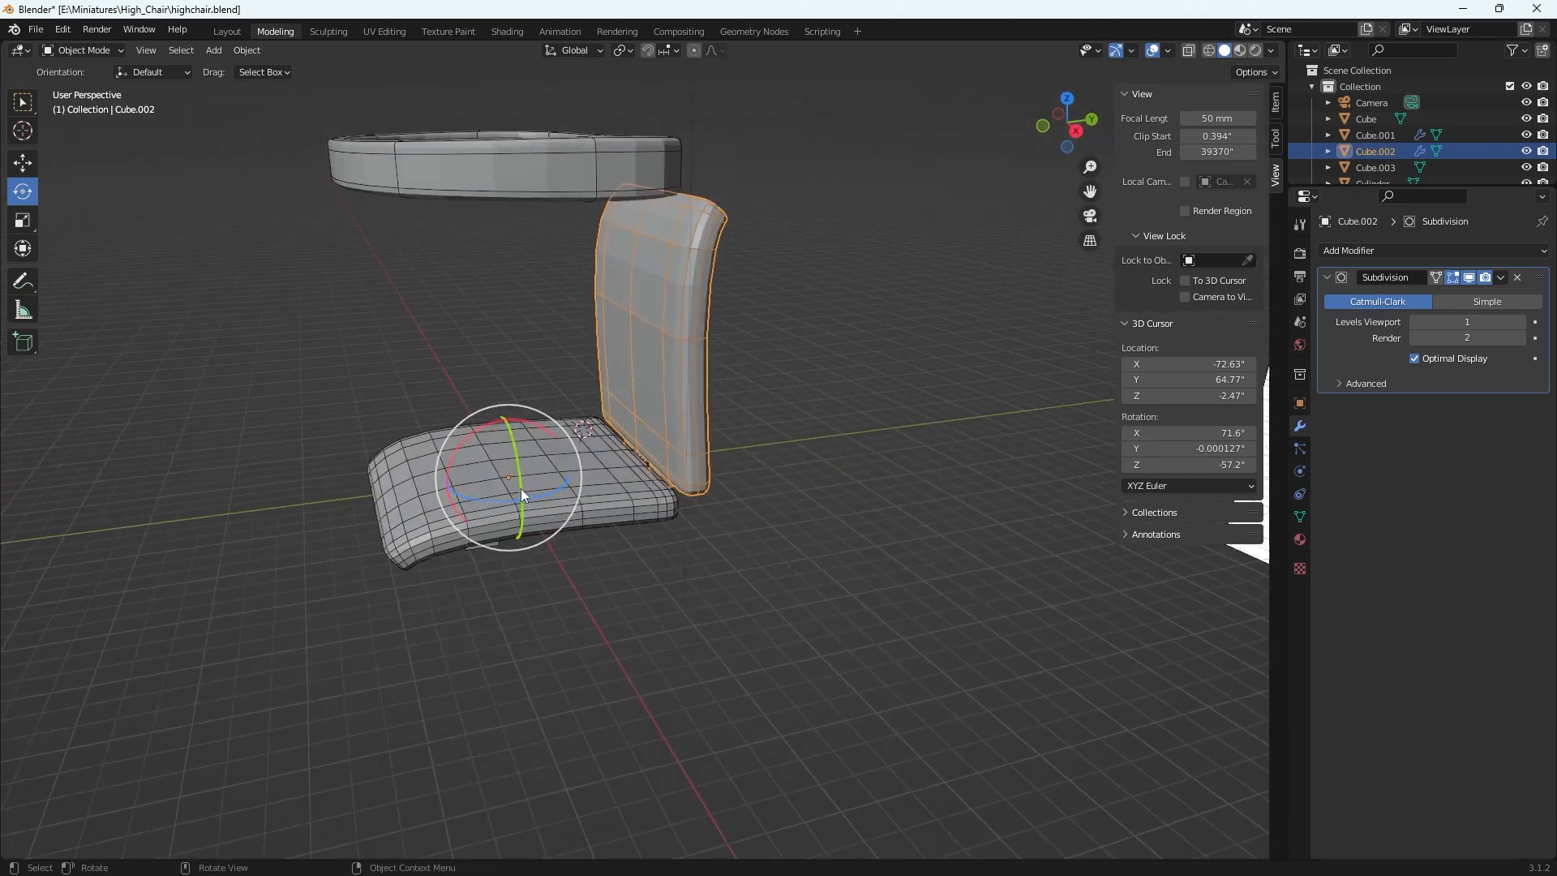
left_click_drag(515, 477, 532, 462)
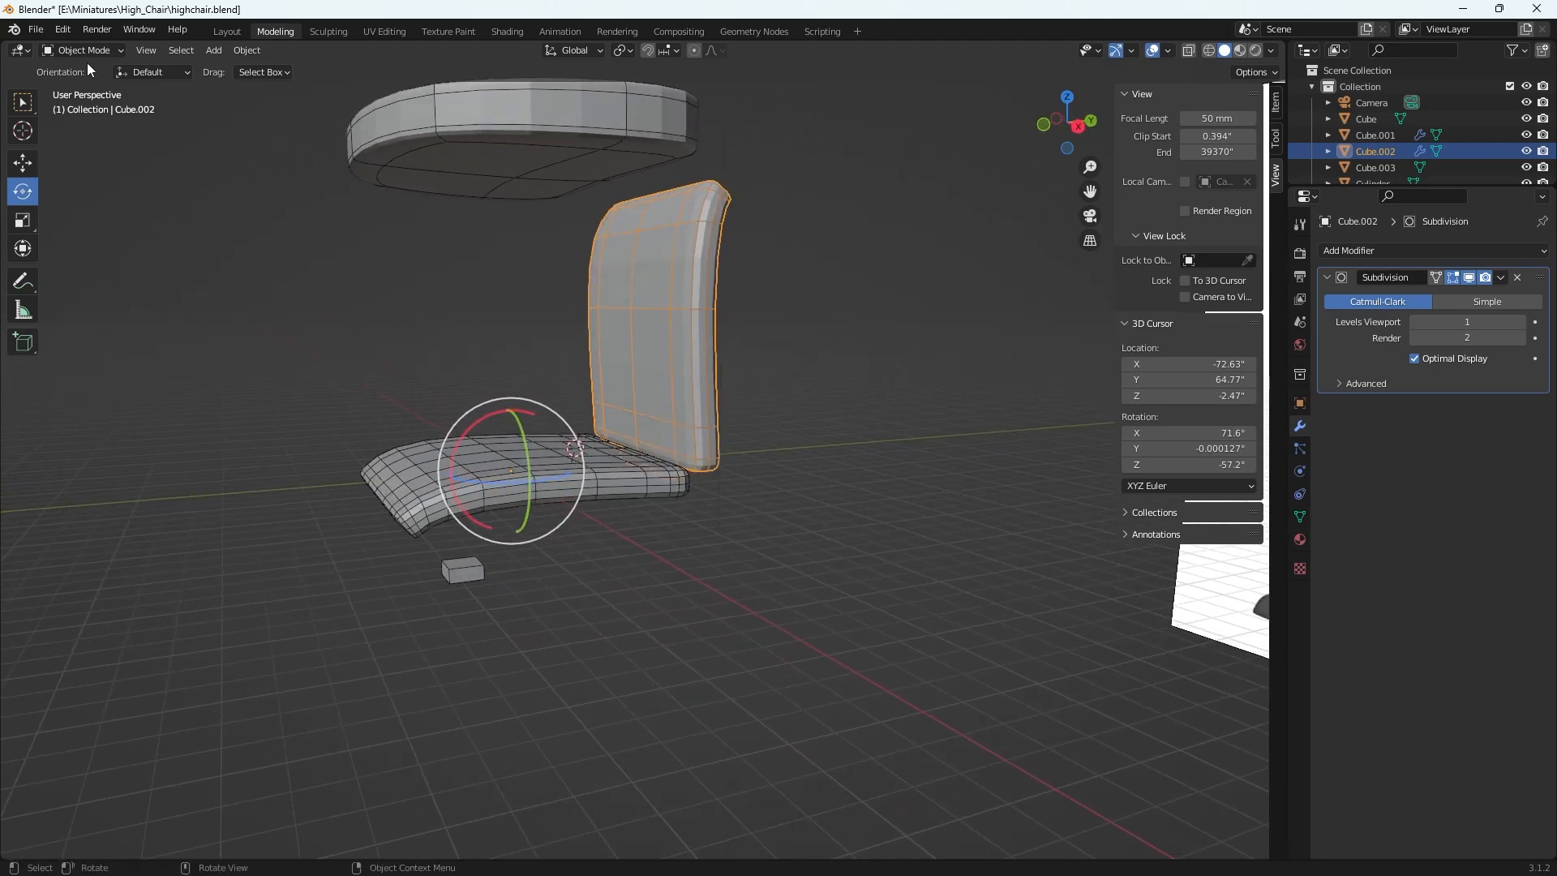
left_click(85, 51)
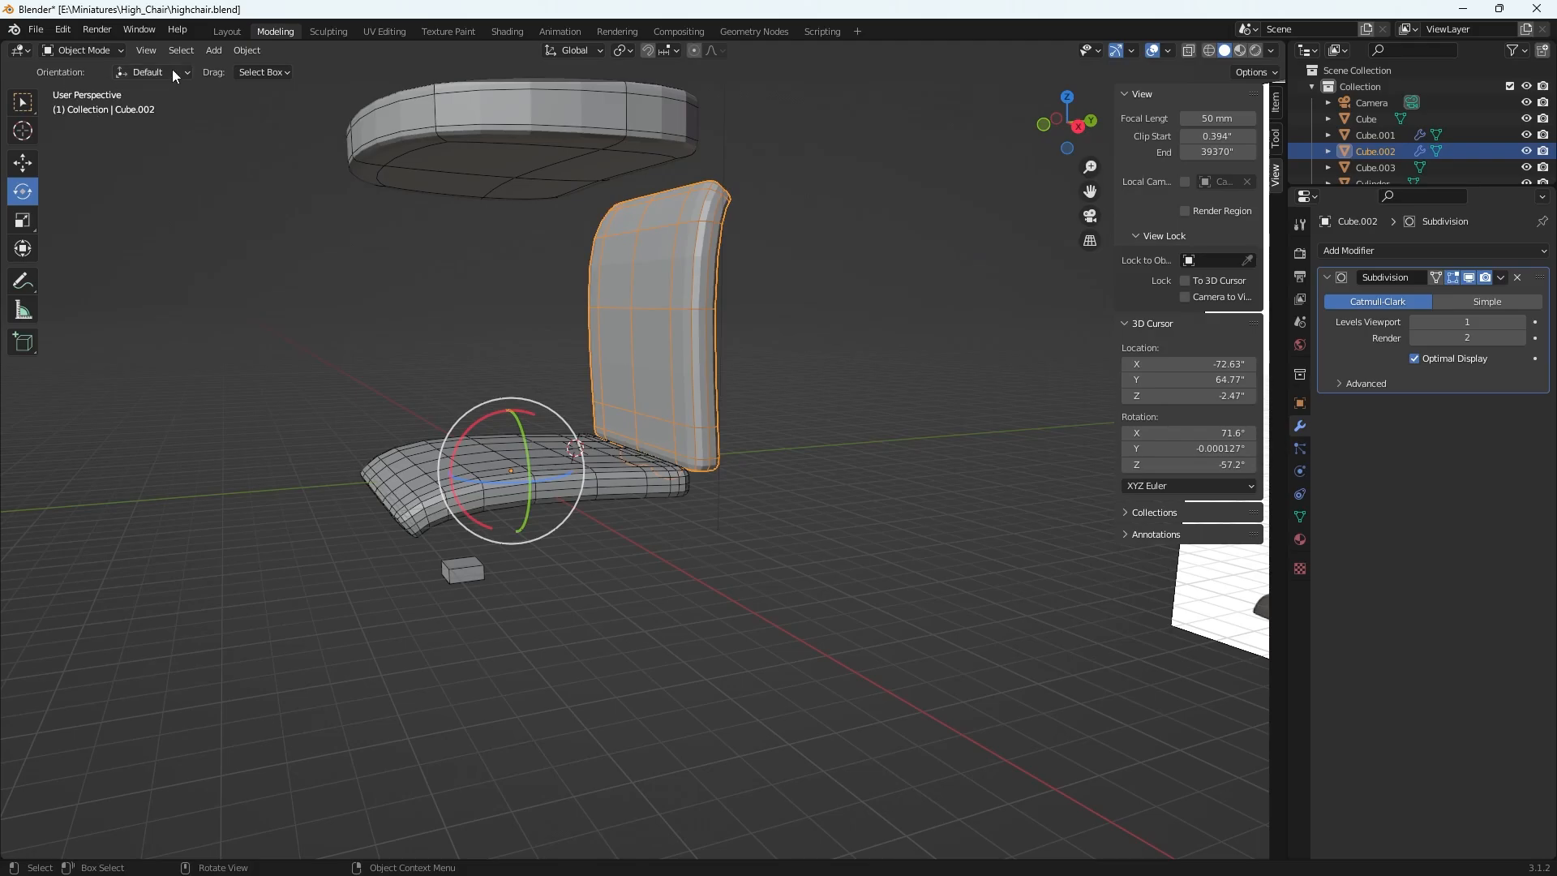
mouse_move(1006, 196)
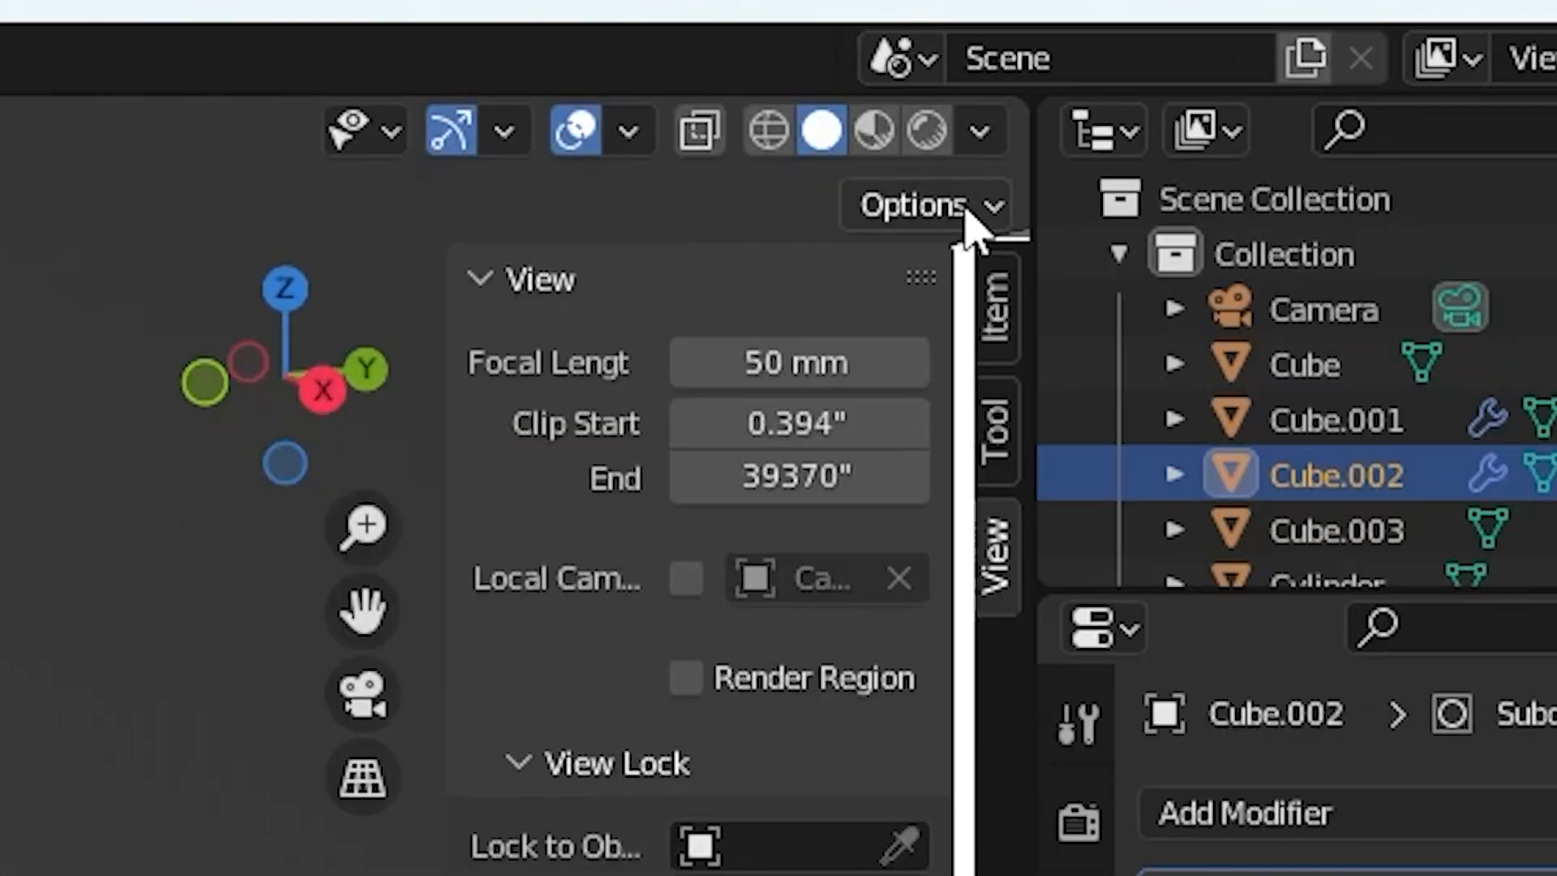
left_click(921, 205)
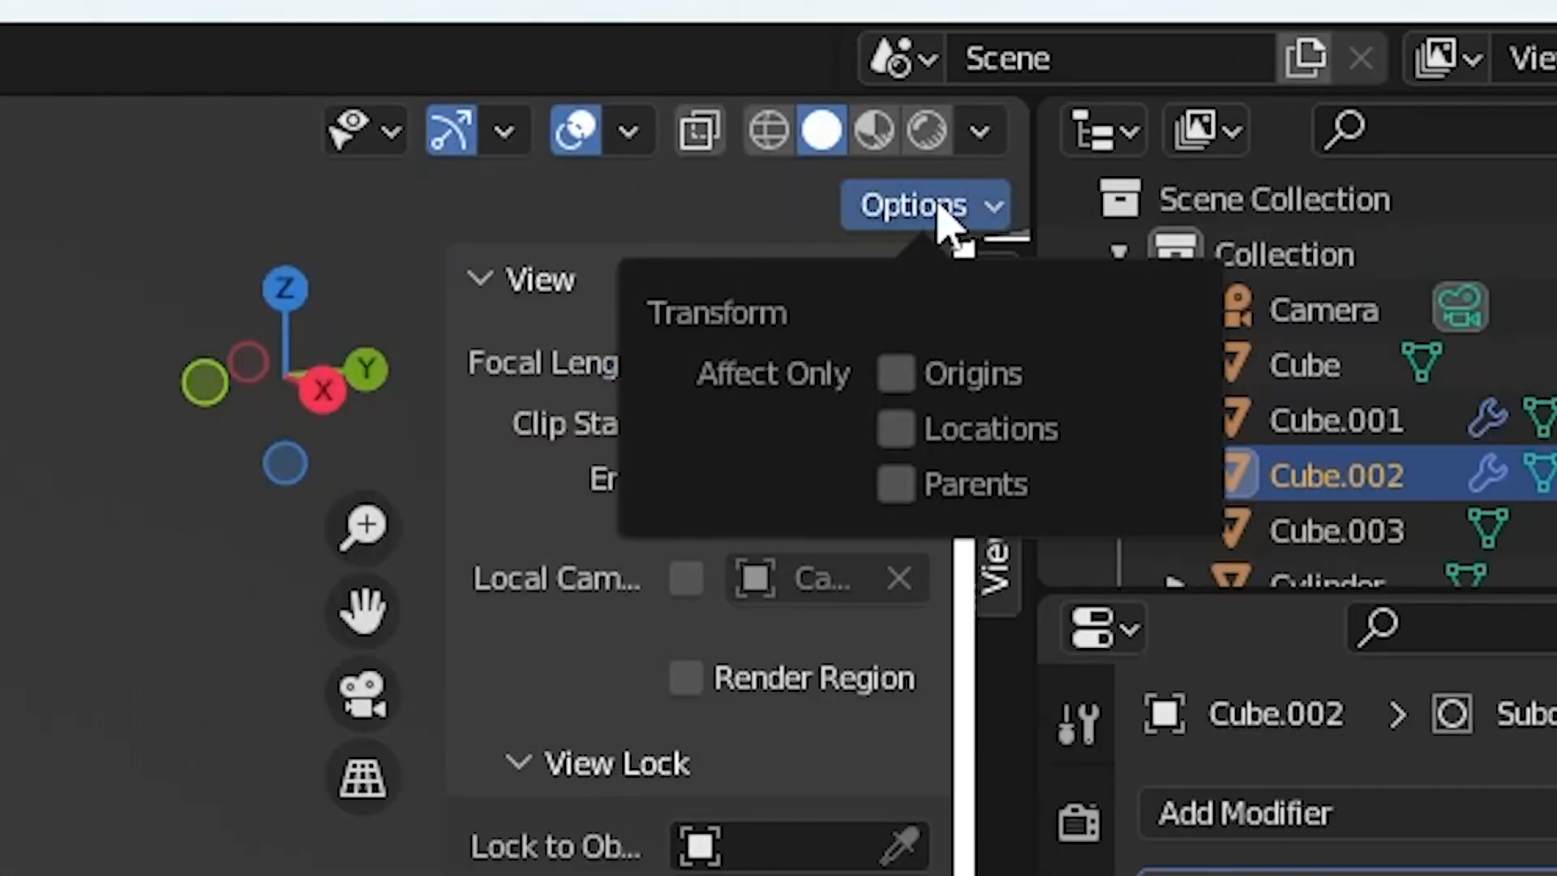
mouse_move(959, 342)
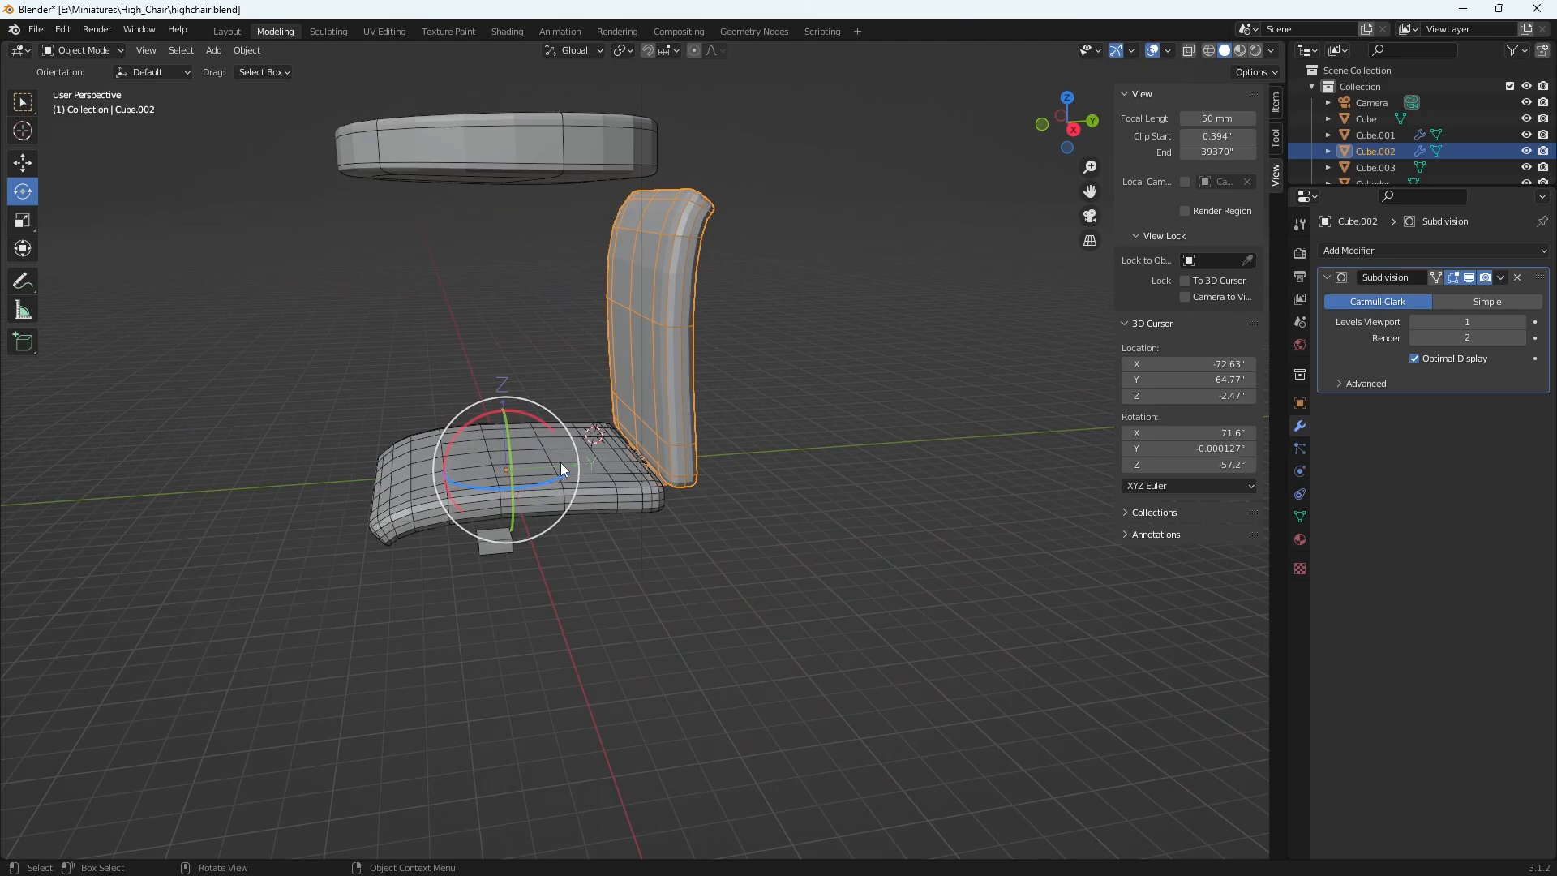
mouse_move(559, 480)
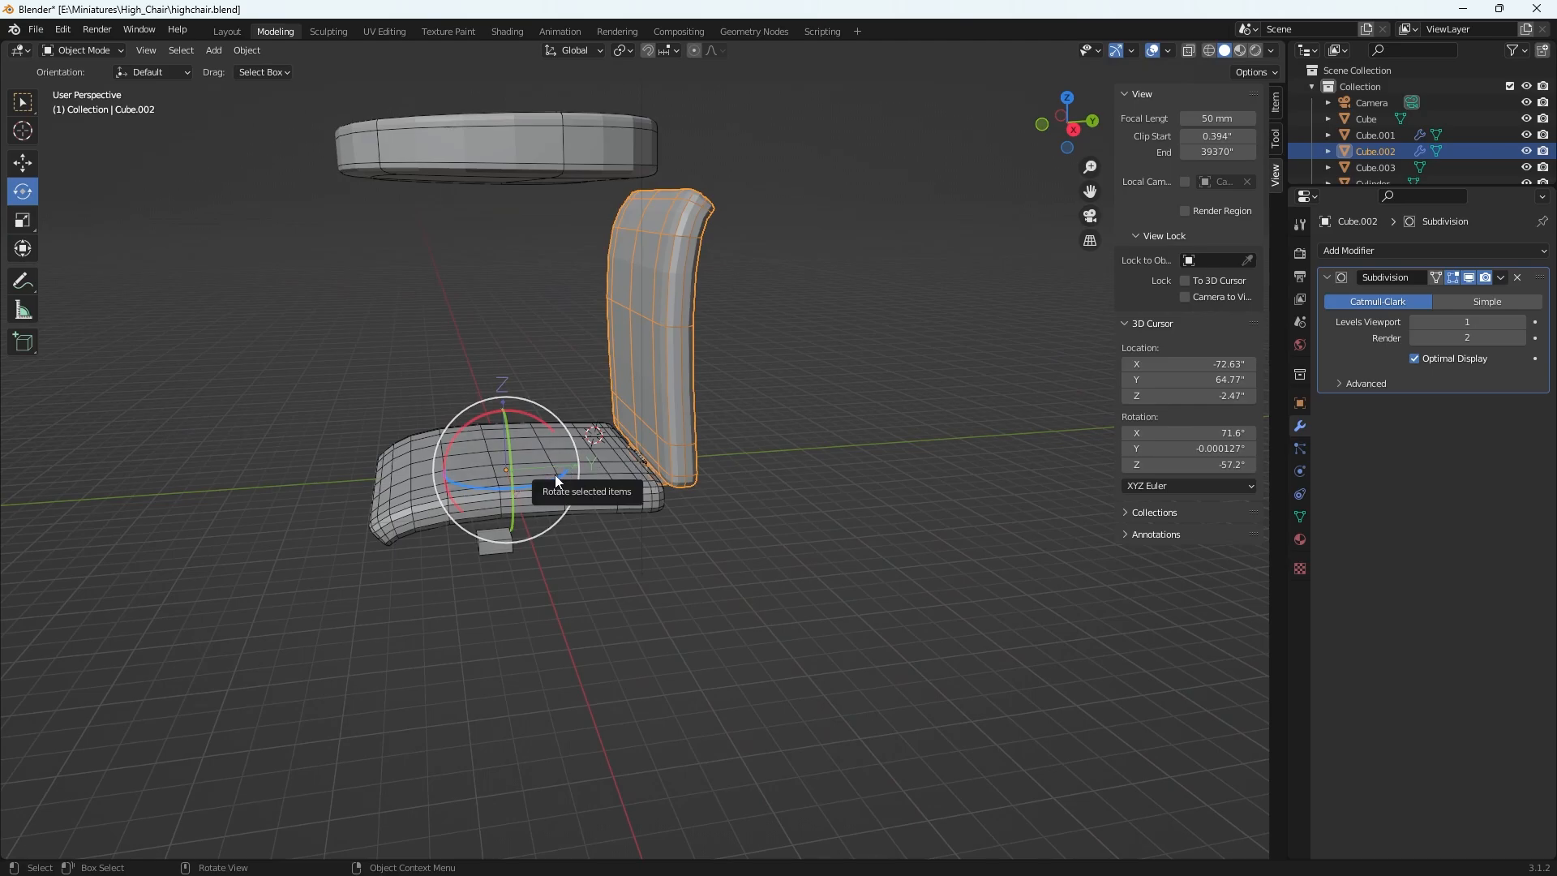
Move the backrest origin down to its lower edge with G, viewing from the side.
left_click(23, 162)
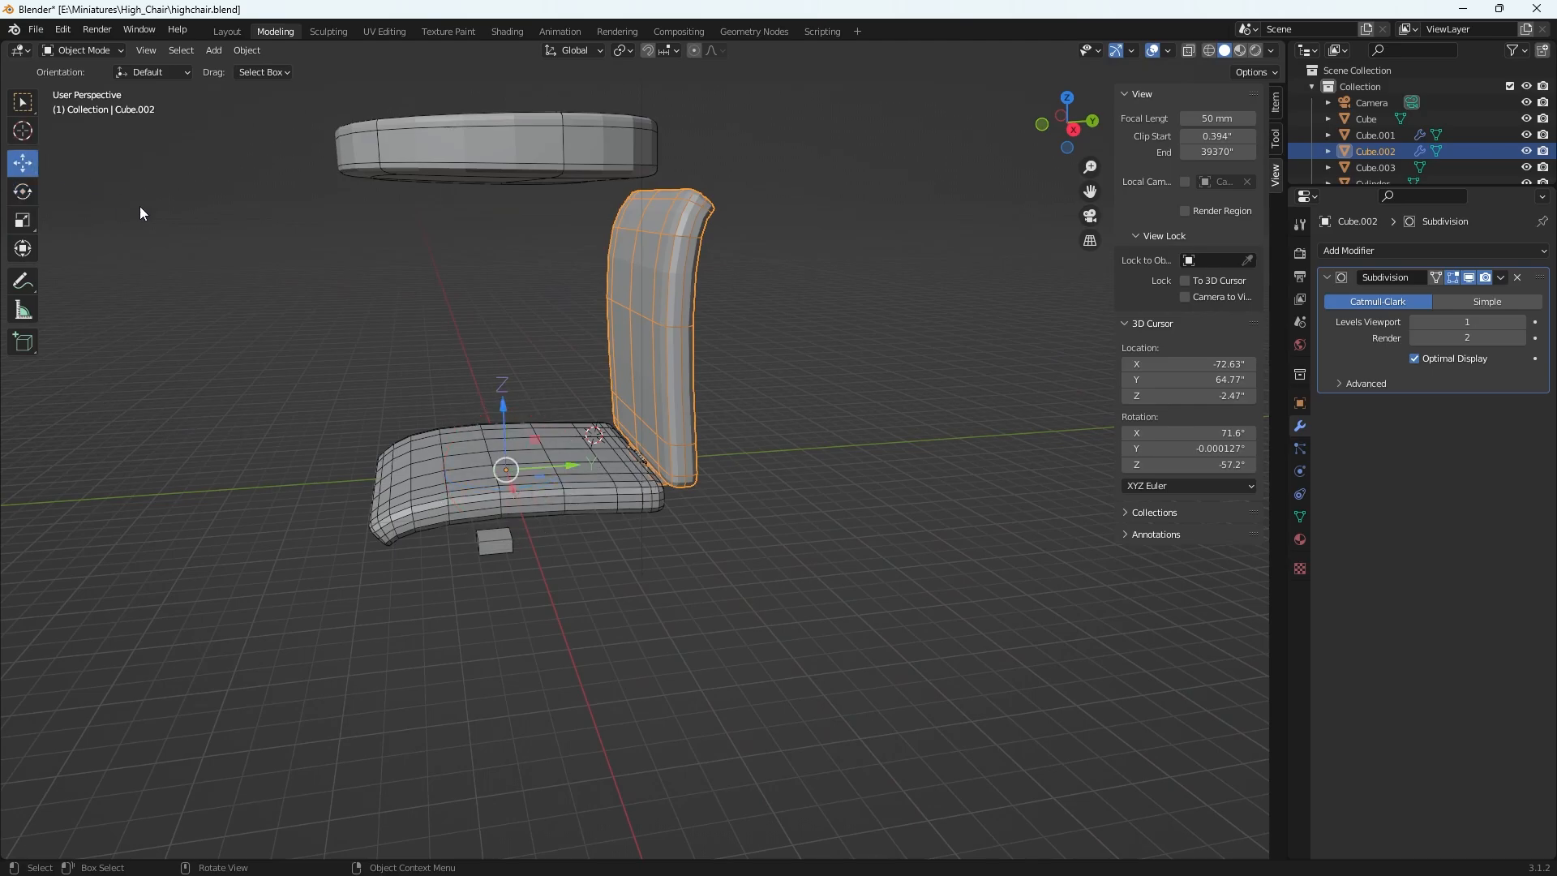
key("g")
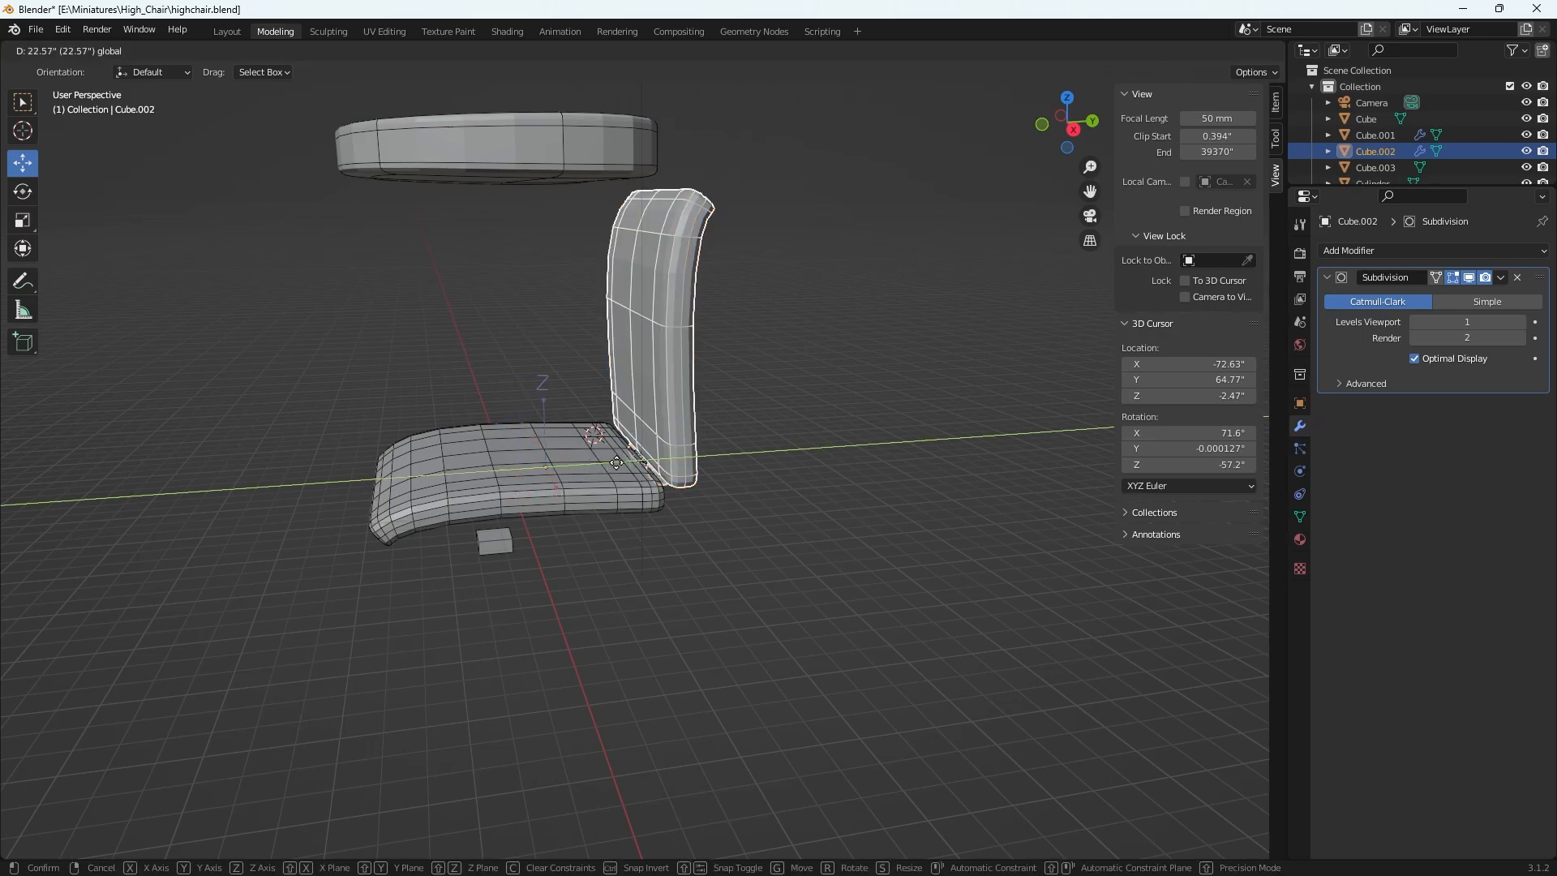
mouse_move(720, 444)
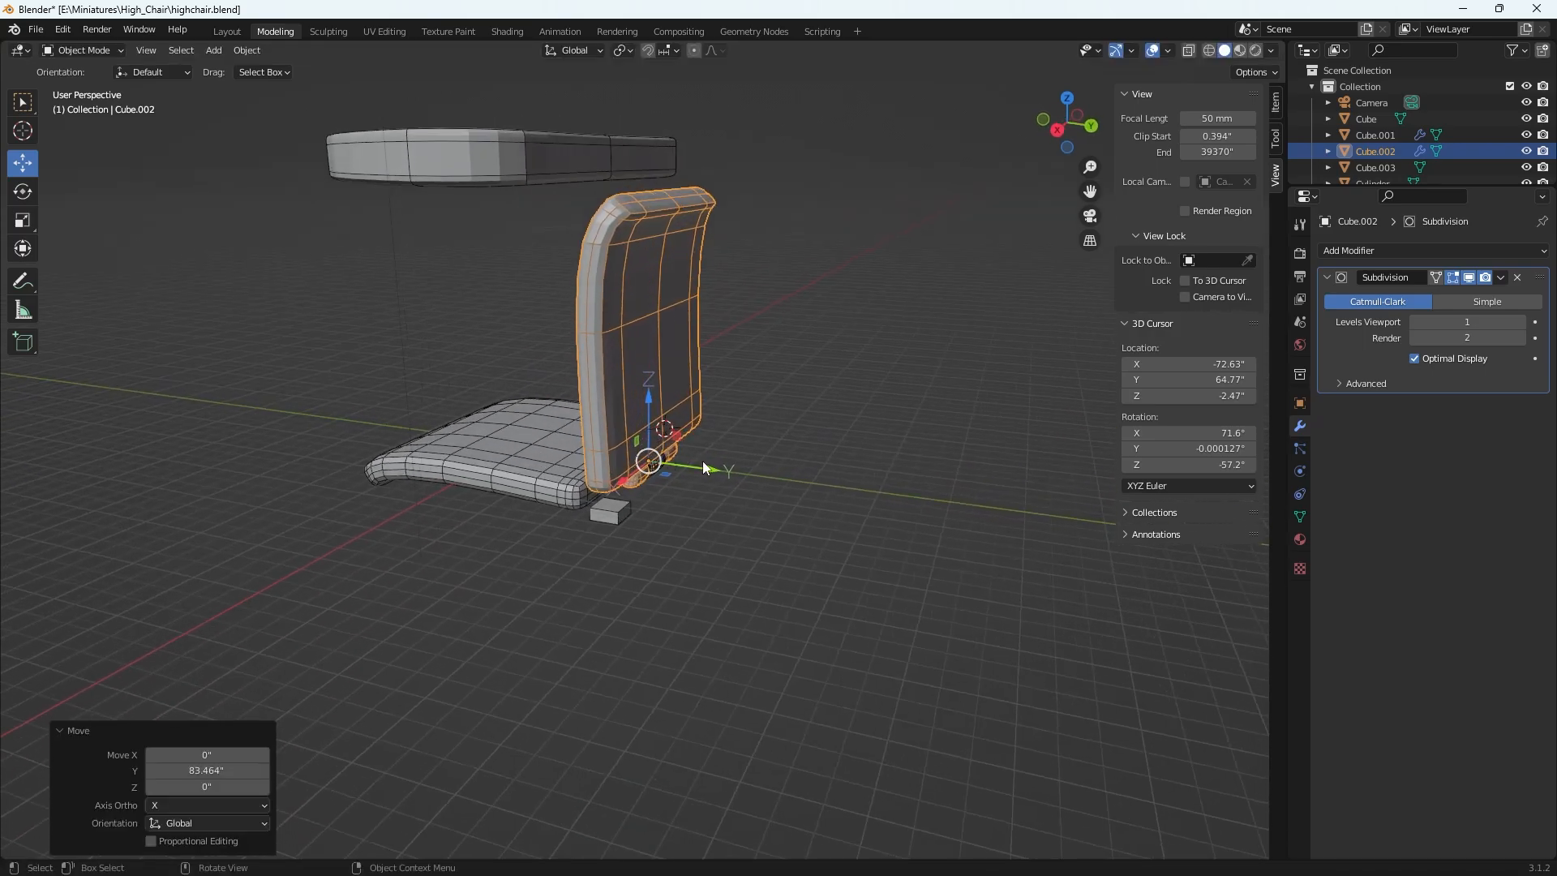
key("g")
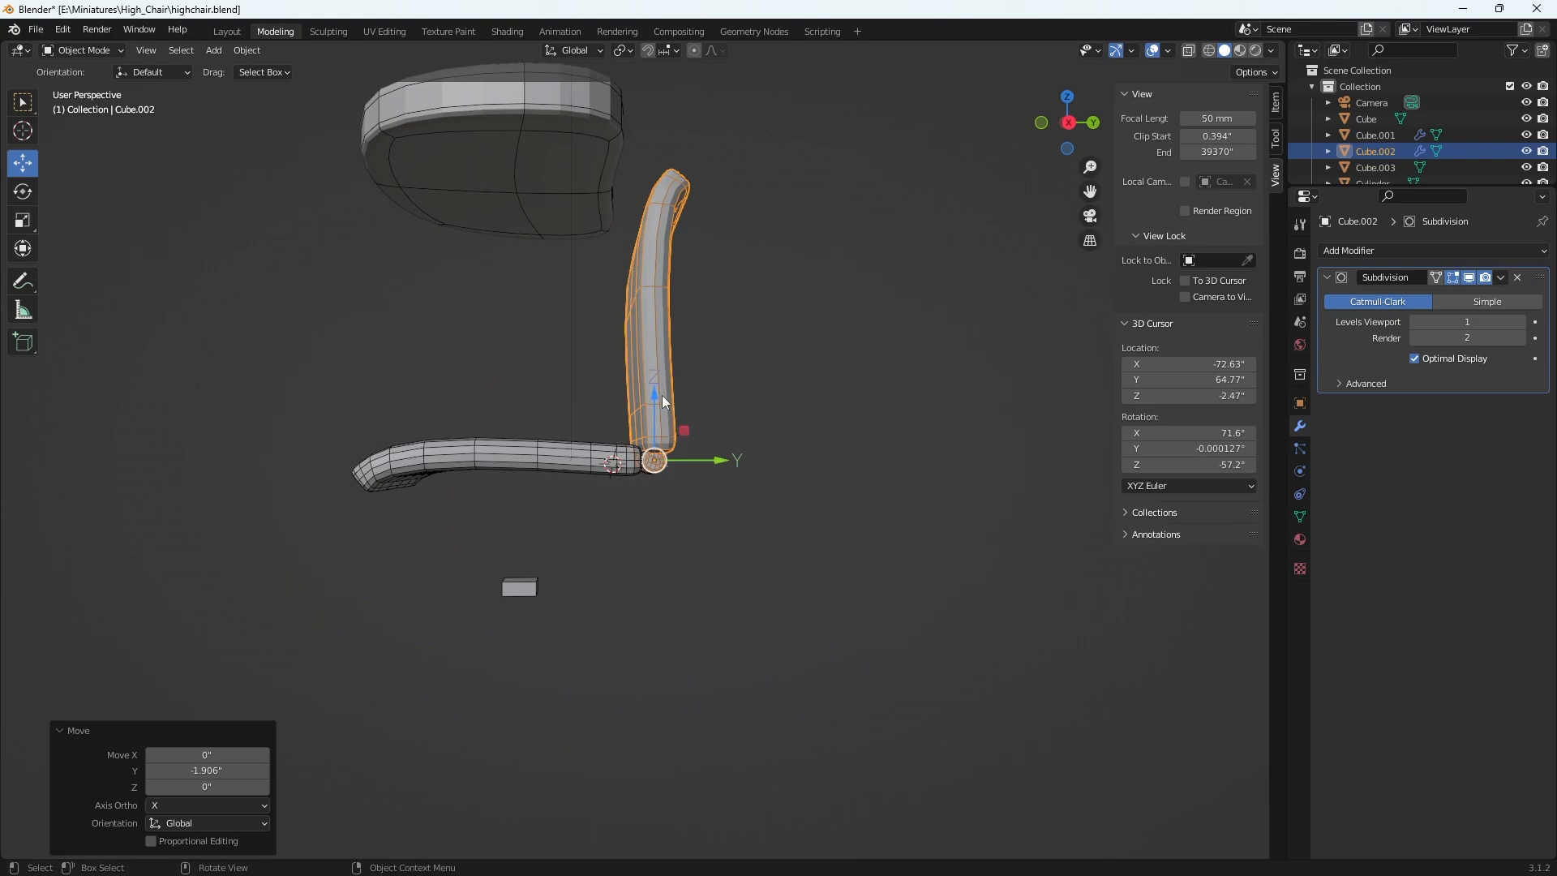
Nudge the origin along Z so the pivot sits exactly at the backrest's bottom edge.
key("g")
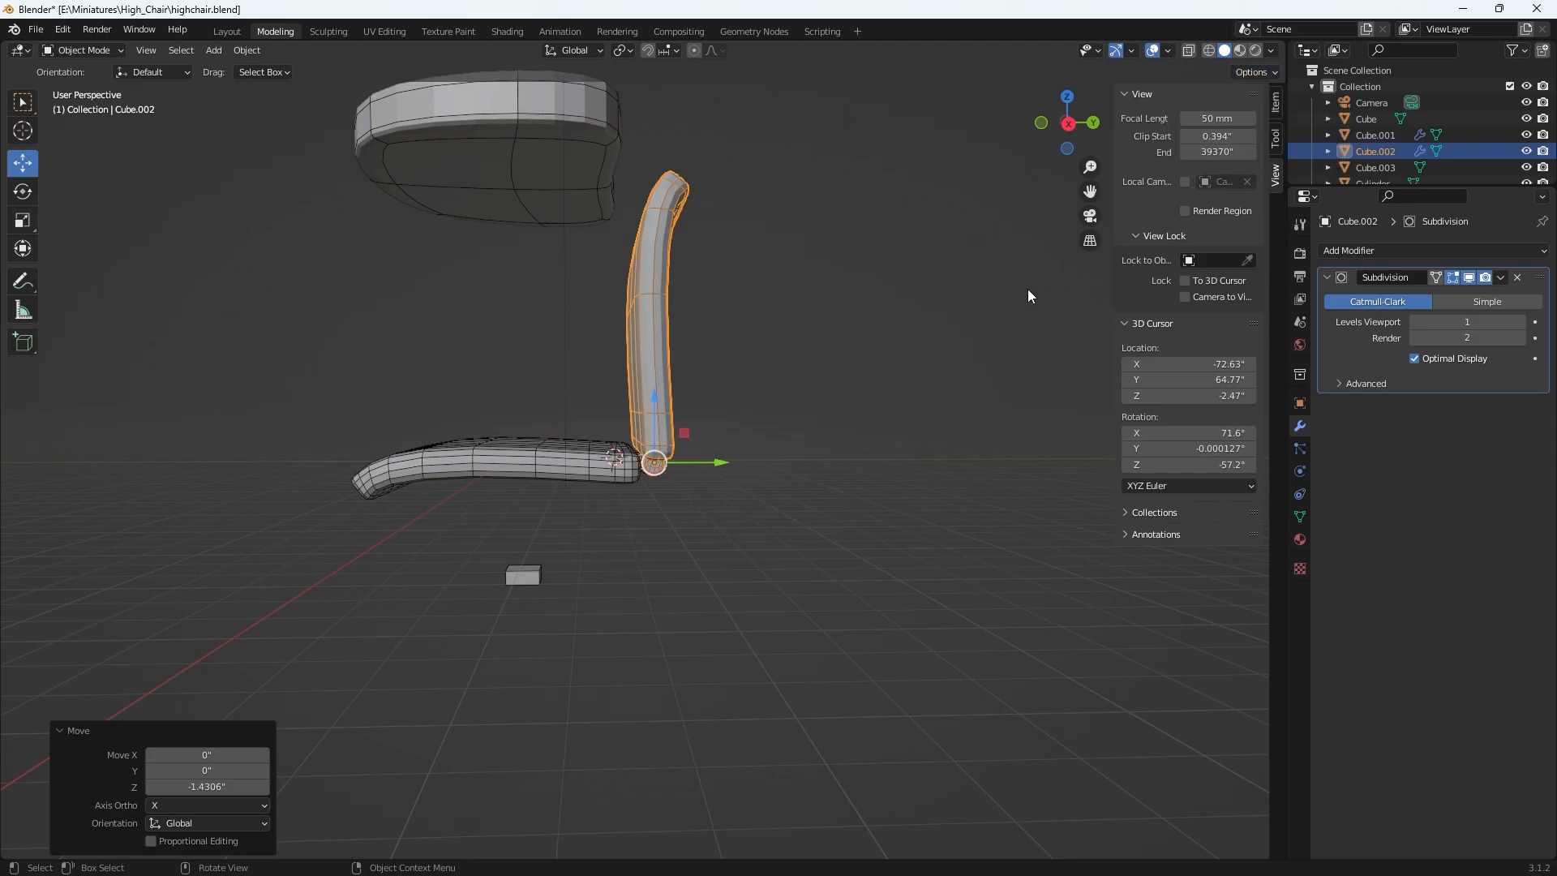
mouse_move(674, 386)
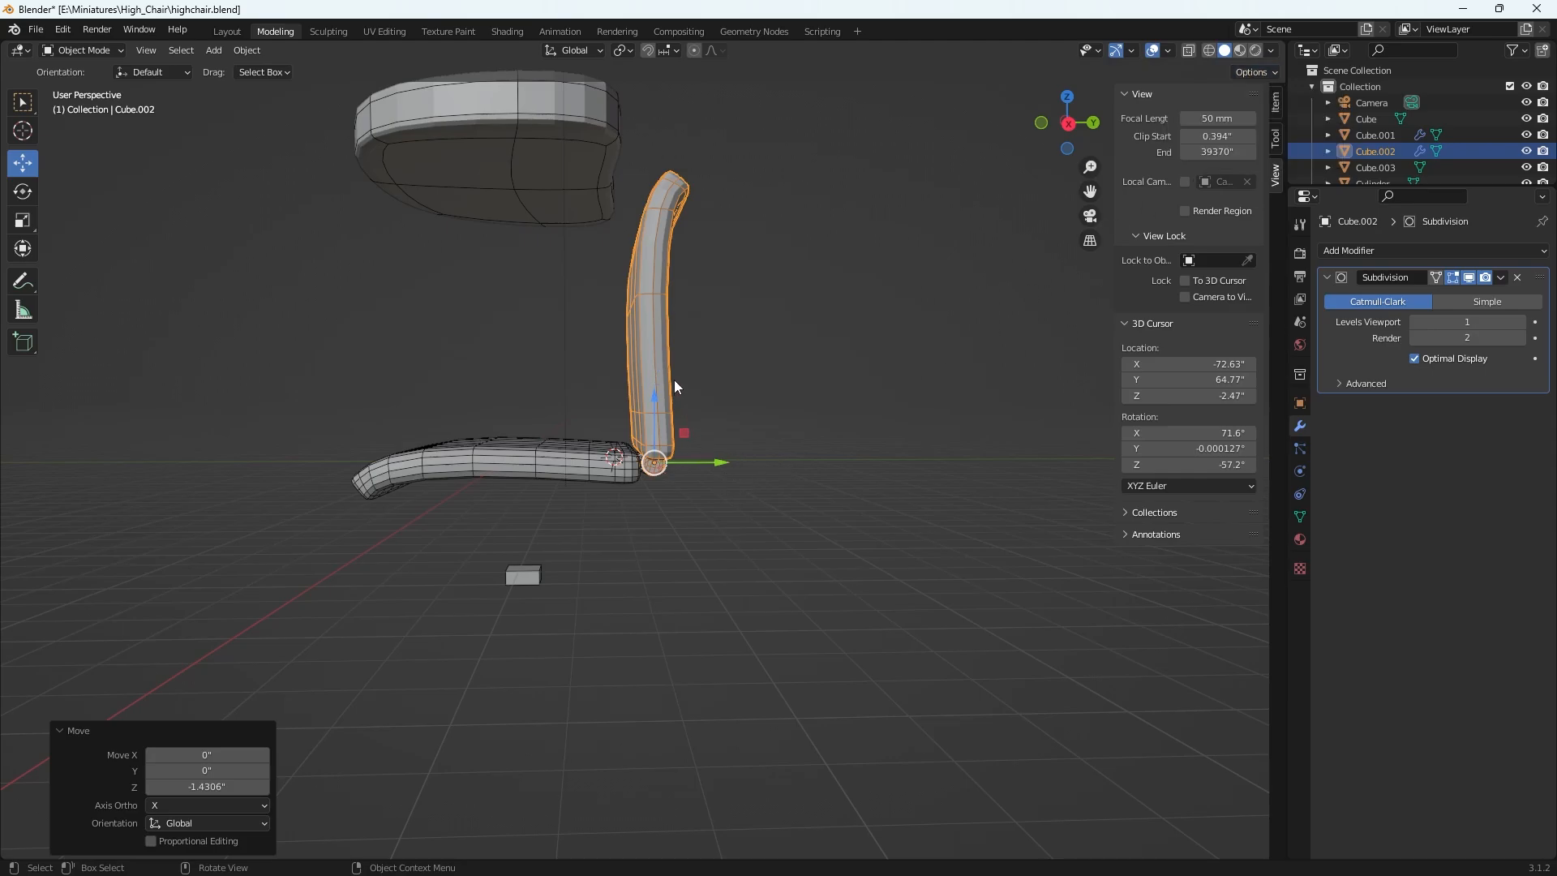
Rotate the backrest about -10.6 degrees around X, pivoting from its bottom edge.
key("r")
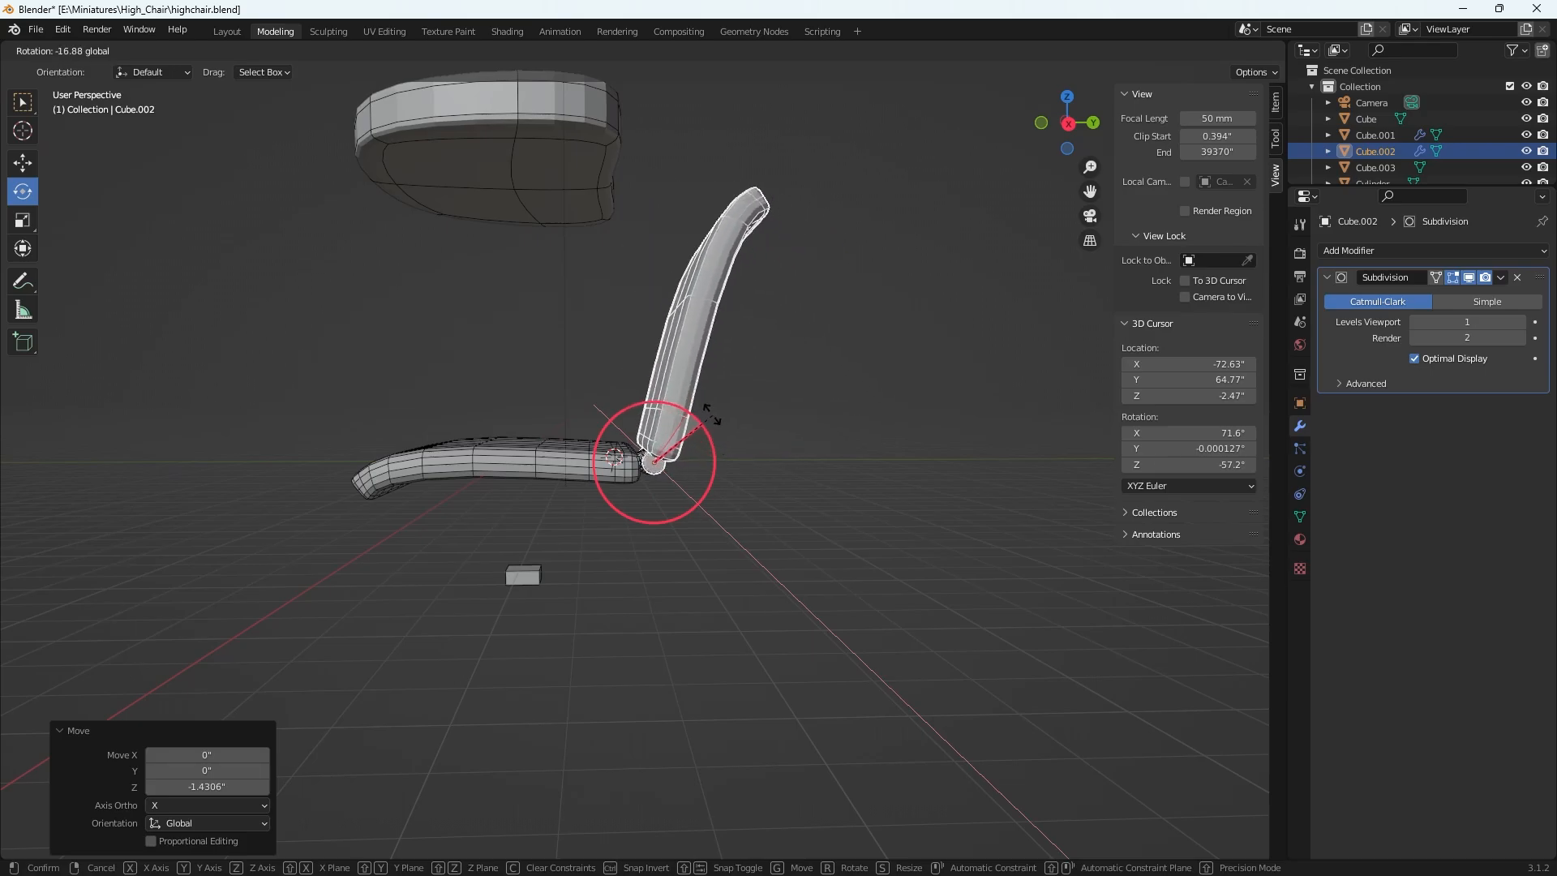
mouse_move(664, 417)
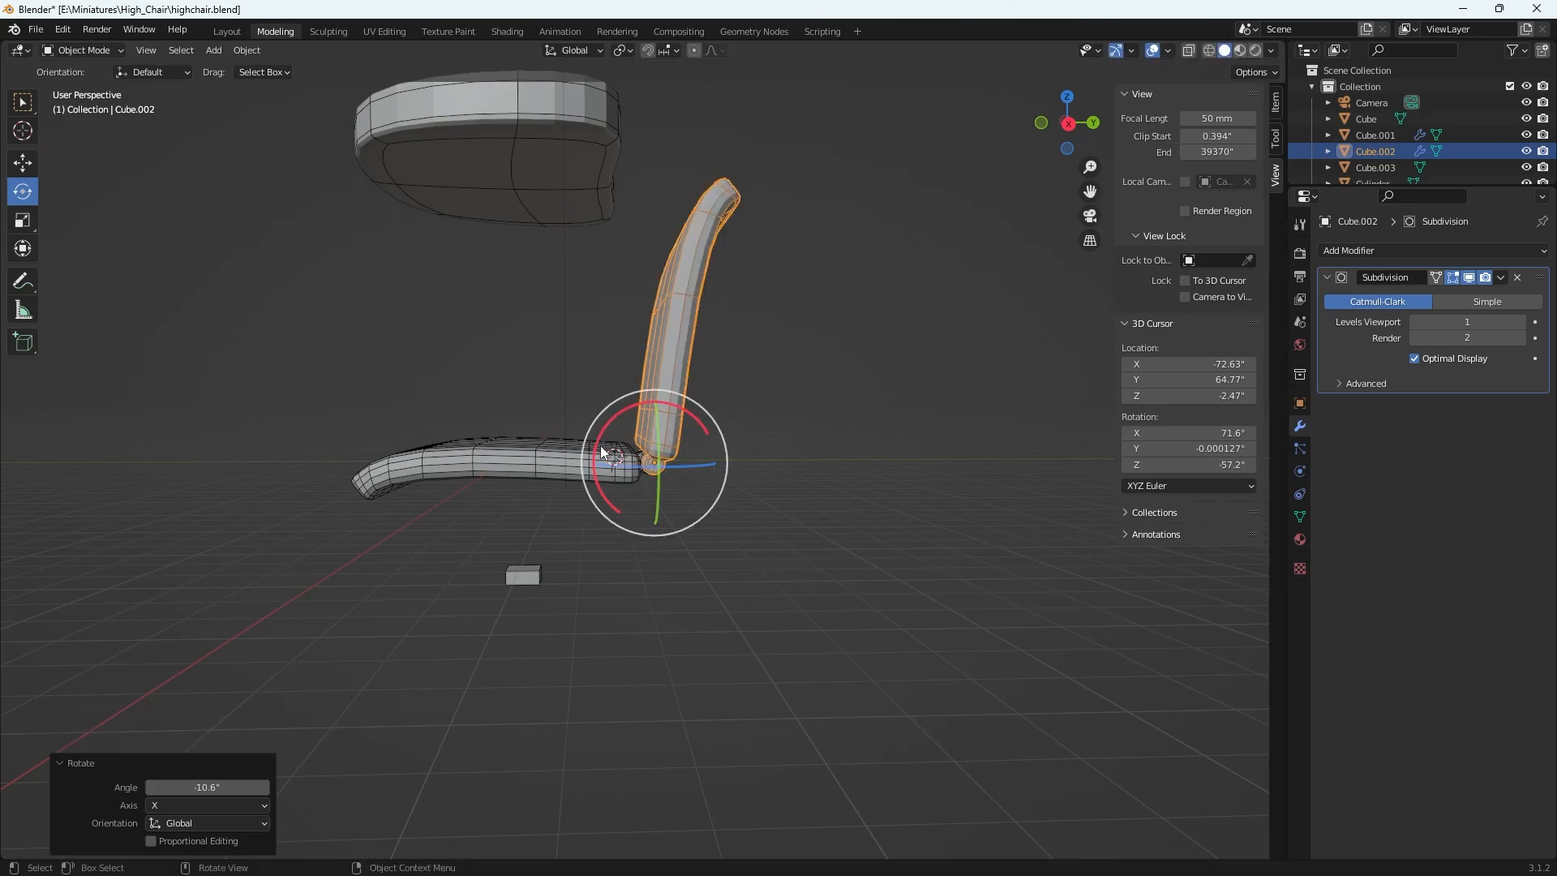
mouse_move(605, 408)
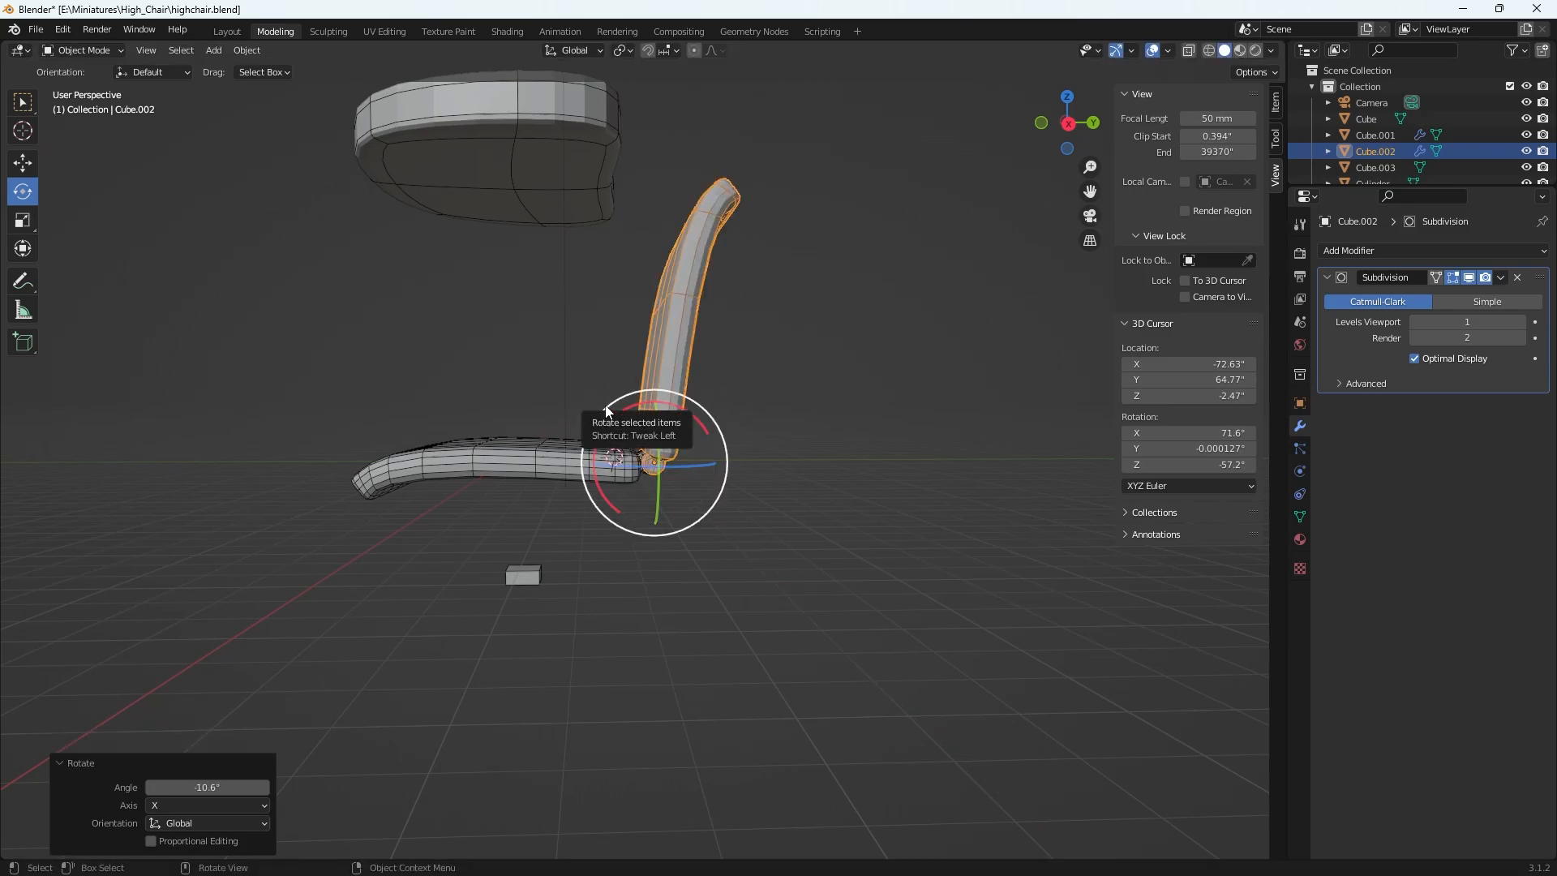